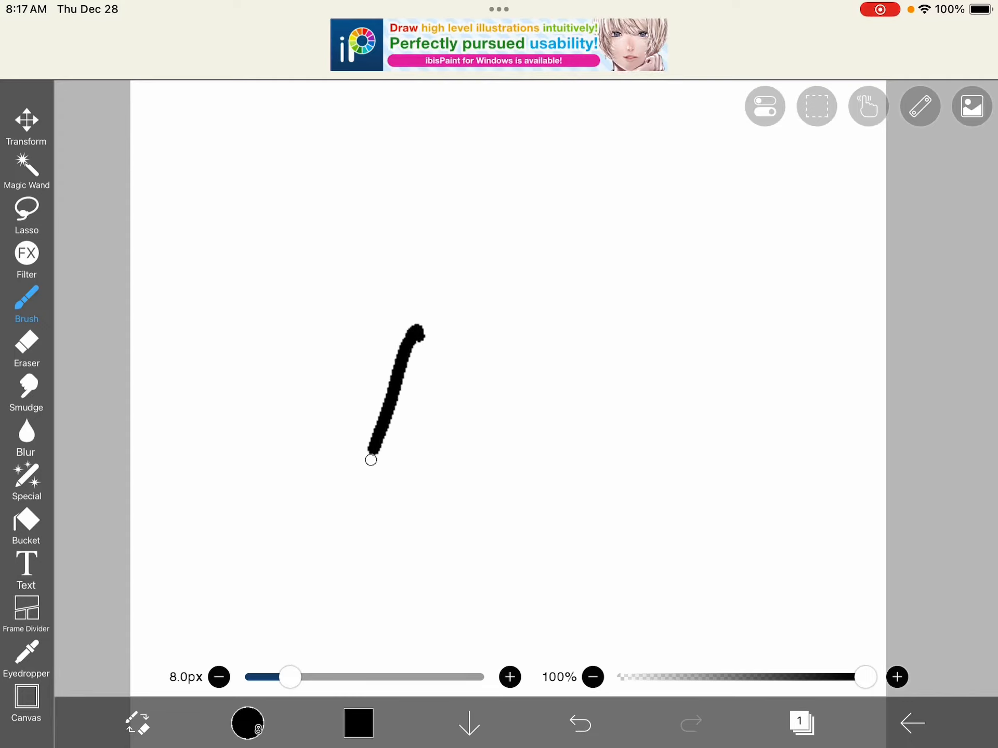
Draw the left arm as two long black strokes ending in a box-shaped hand at the lower left.
{"action": "left_click_drag", "start_coordinate": [371, 459], "coordinate": [324, 591]}
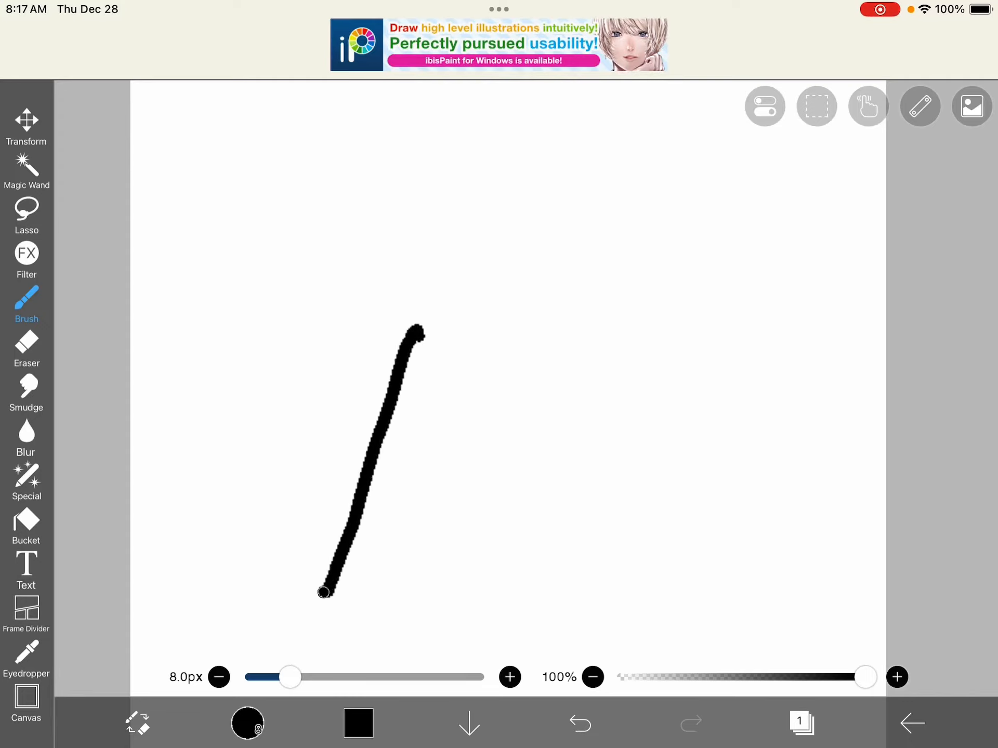
{"action": "left_click_drag", "start_coordinate": [324, 591], "coordinate": [236, 603]}
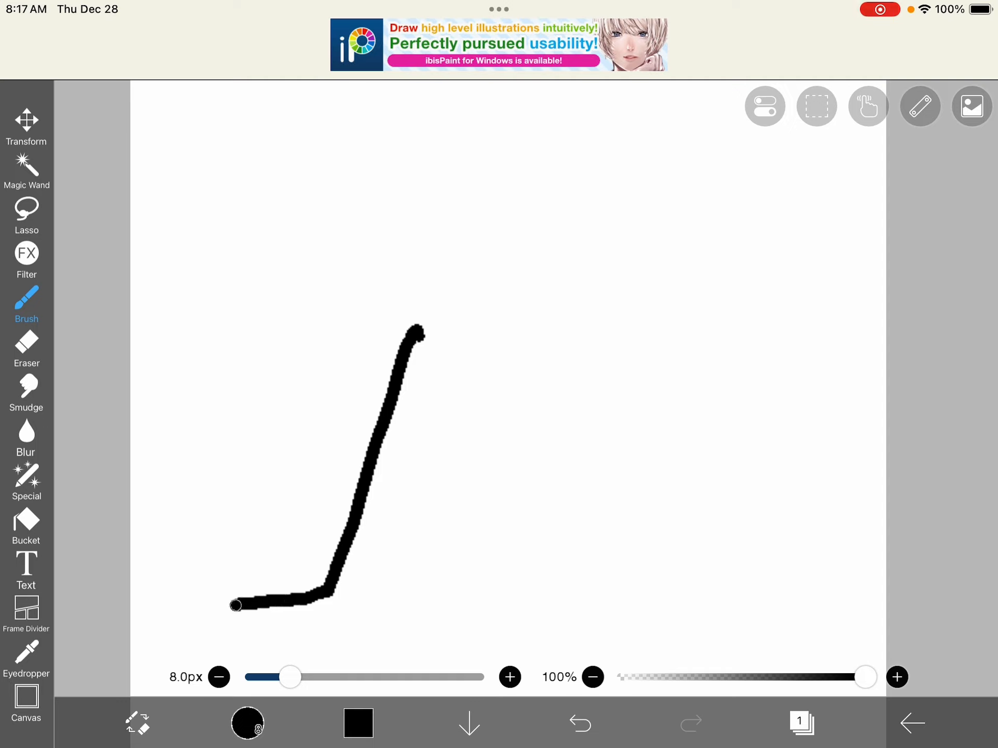
{"action": "left_click_drag", "start_coordinate": [233, 605], "coordinate": [344, 520]}
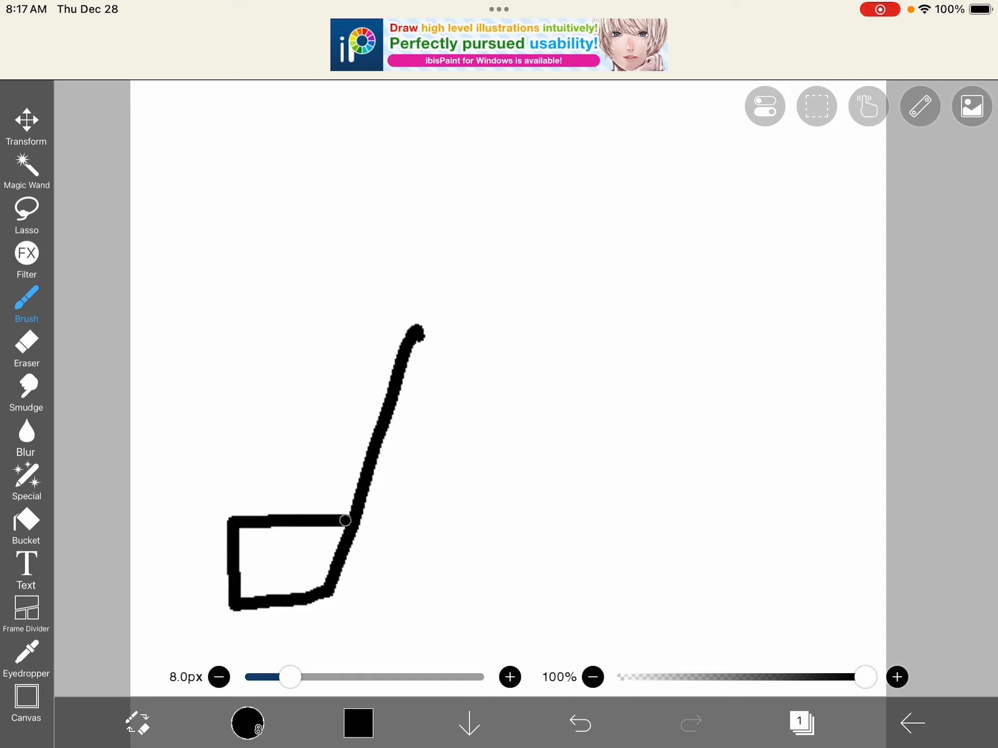
{"action": "left_click_drag", "start_coordinate": [287, 503], "coordinate": [369, 300]}
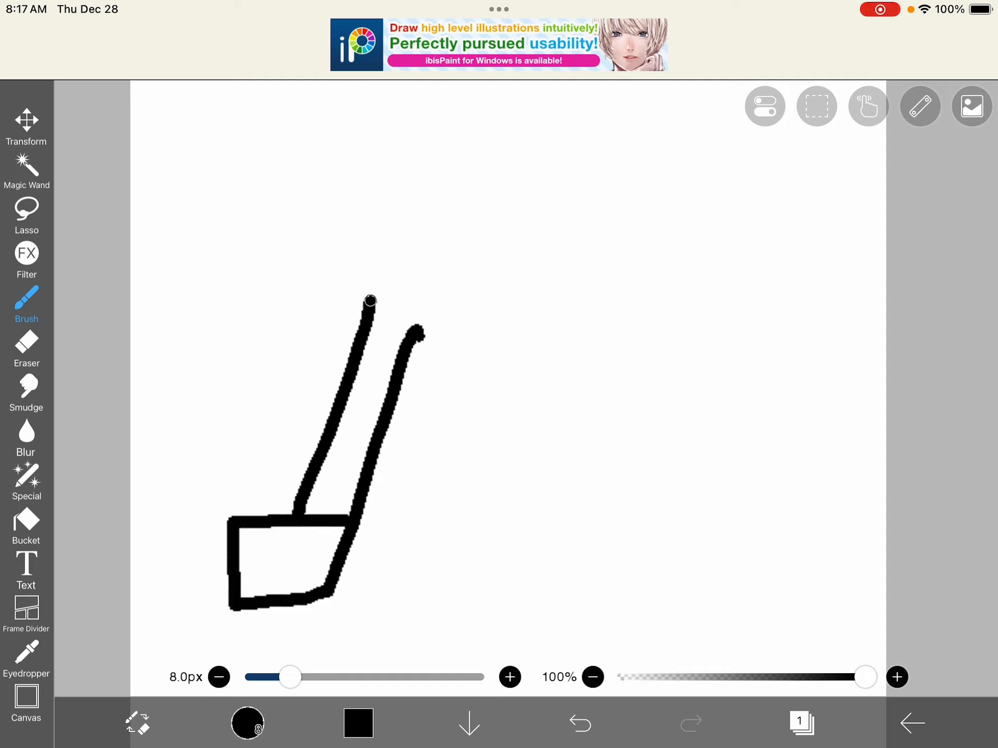
Bucket-fill the left arm black, add a filled round black head, and start the right arm stroke.
{"action": "left_click", "coordinate": [26, 524]}
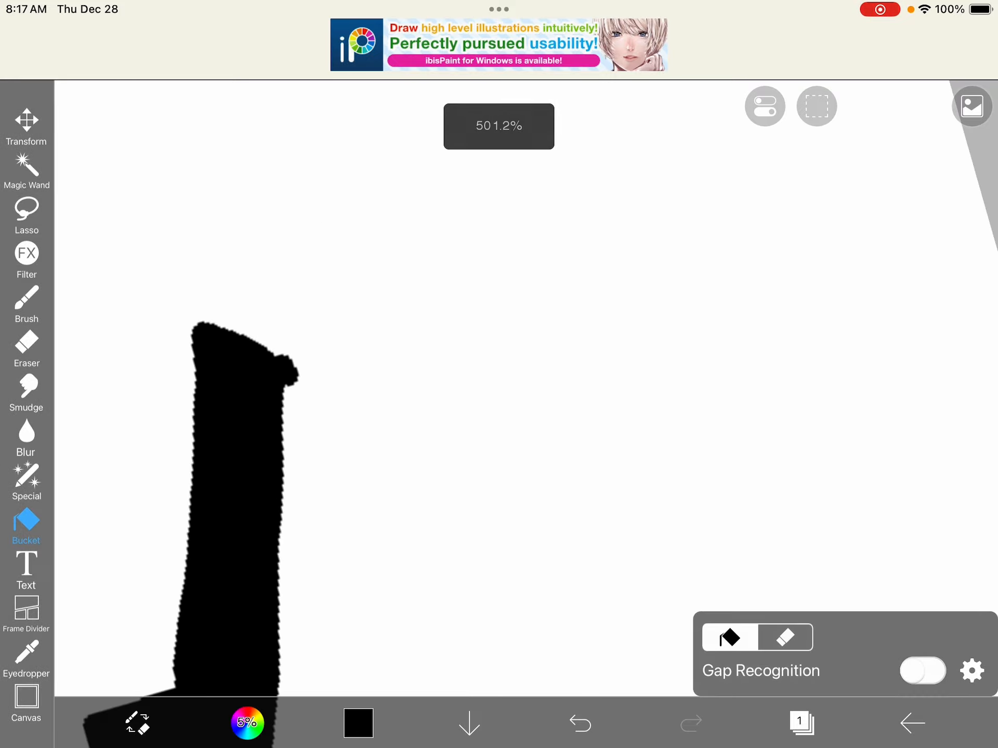
{"action": "left_click", "coordinate": [27, 300]}
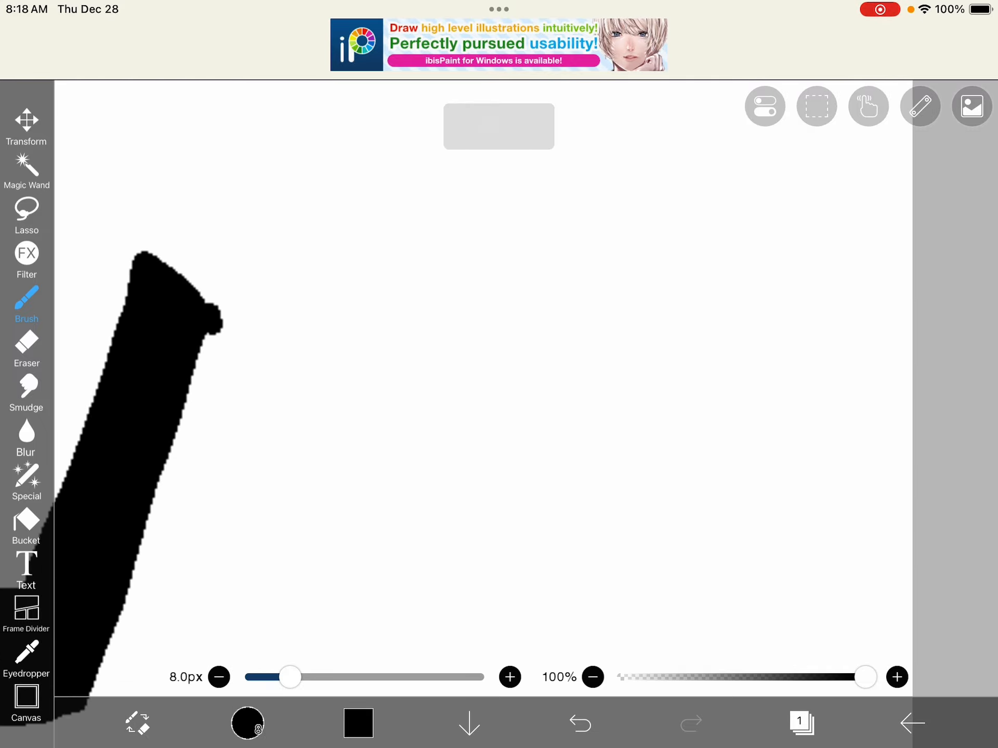
{"action": "left_click", "coordinate": [579, 736]}
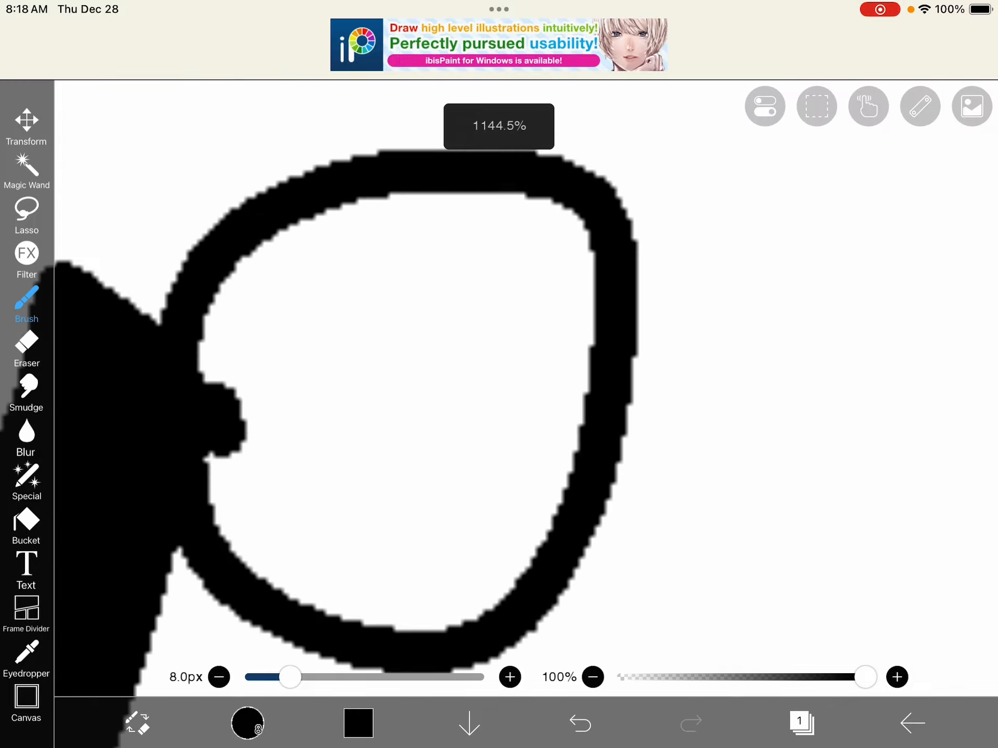
{"action": "left_click", "coordinate": [26, 527]}
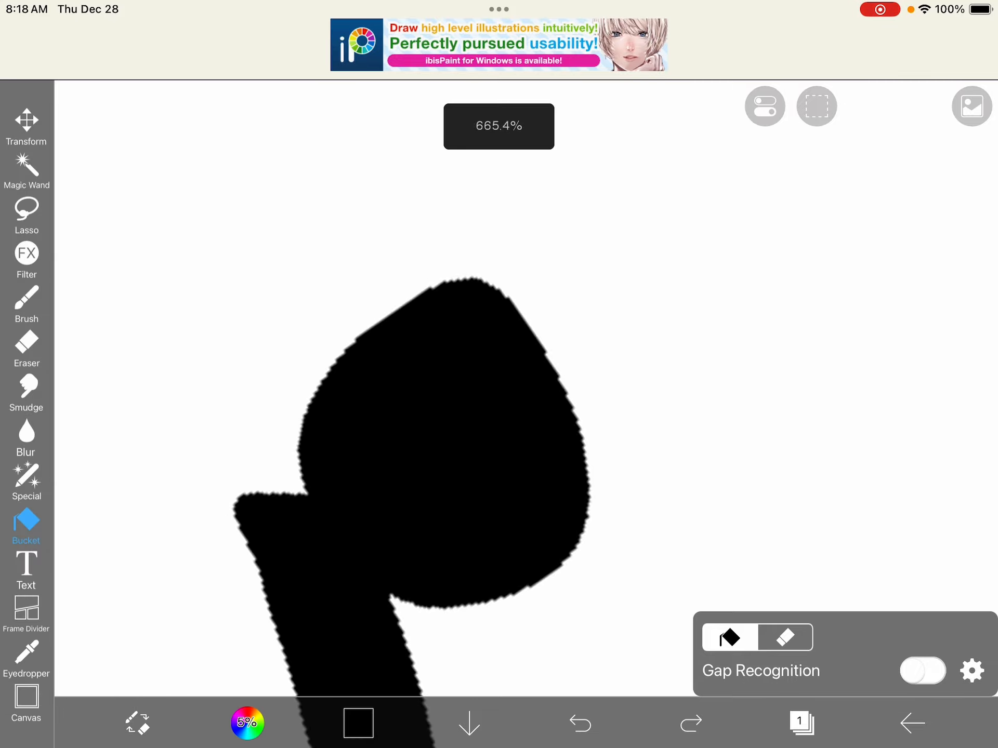
{"action": "left_click", "coordinate": [27, 299]}
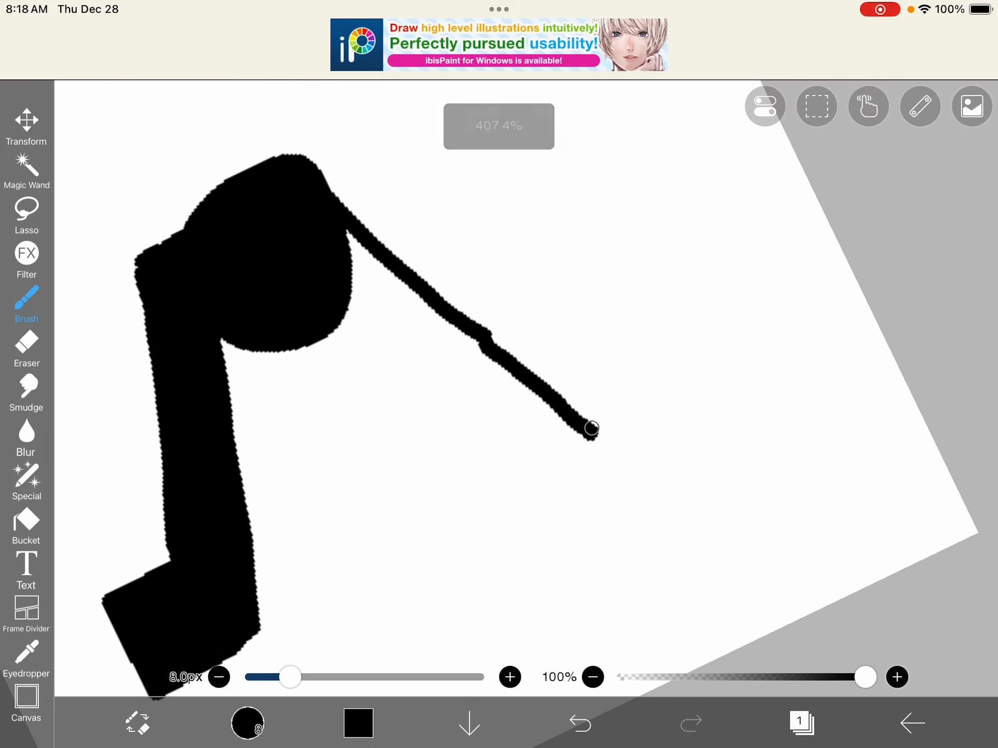
Draw the right arm with its squared hand and bucket-fill it black.
{"action": "left_click_drag", "start_coordinate": [588, 428], "coordinate": [540, 327]}
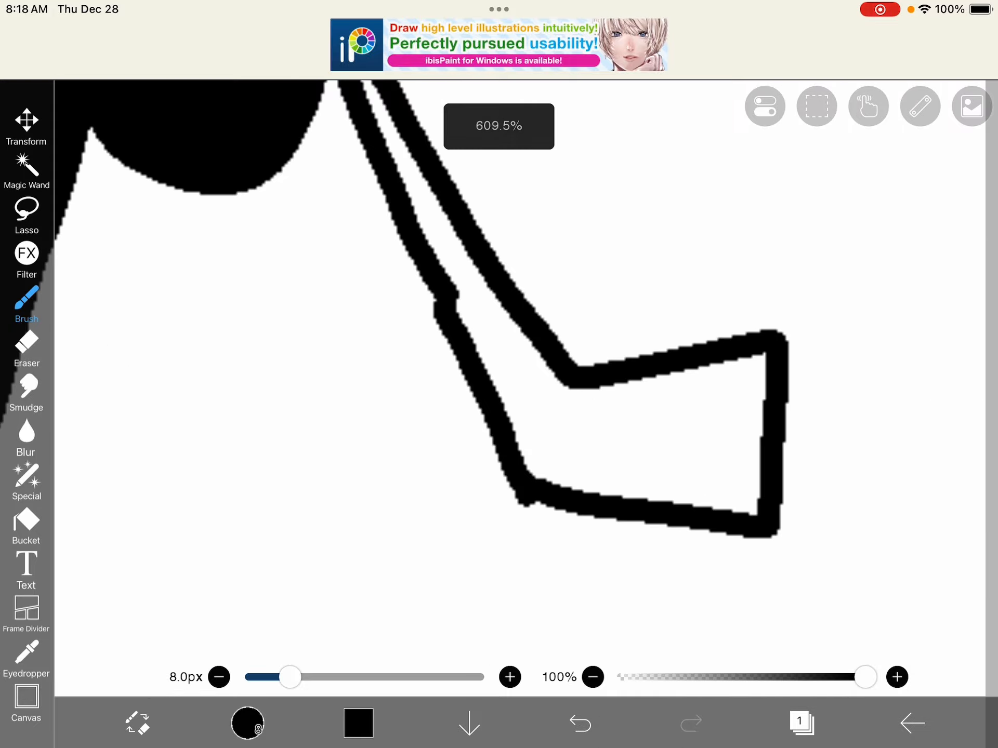
{"action": "left_click", "coordinate": [26, 521]}
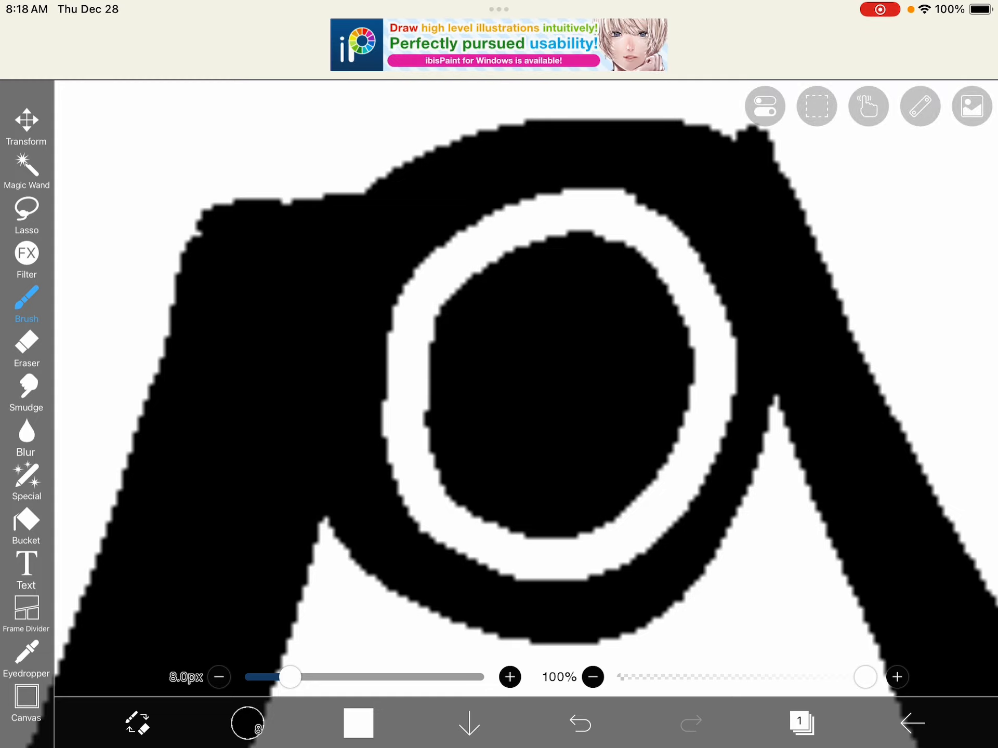
Fill the belly ring white and outline a keyhole-shaped white face on the head.
{"action": "left_click", "coordinate": [26, 527]}
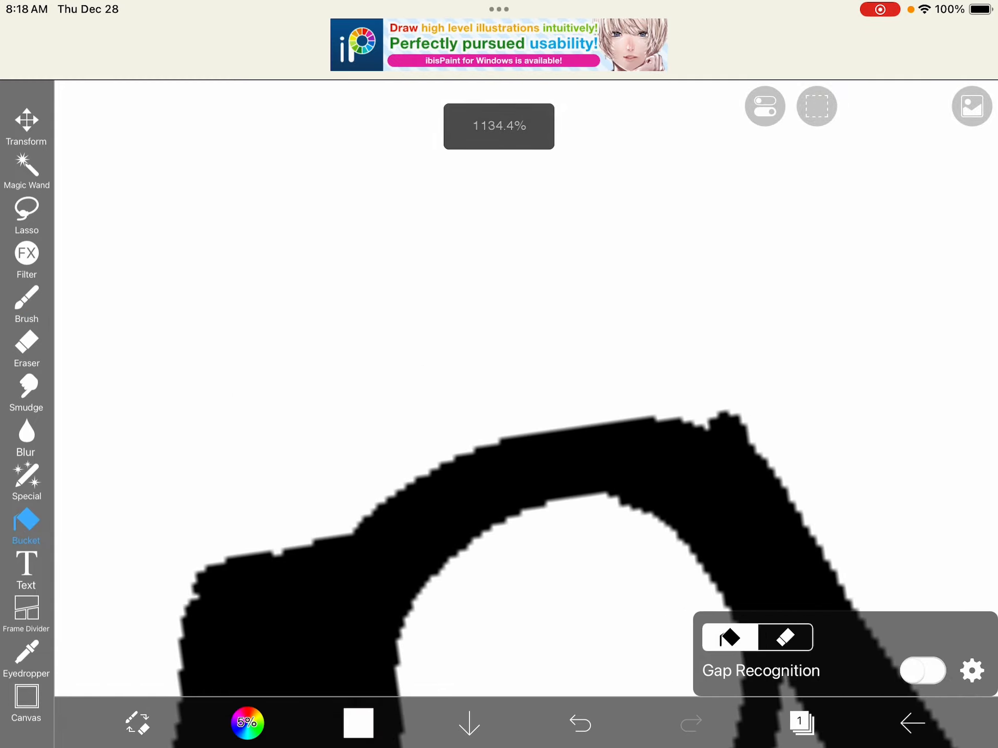
{"action": "left_click", "coordinate": [27, 301]}
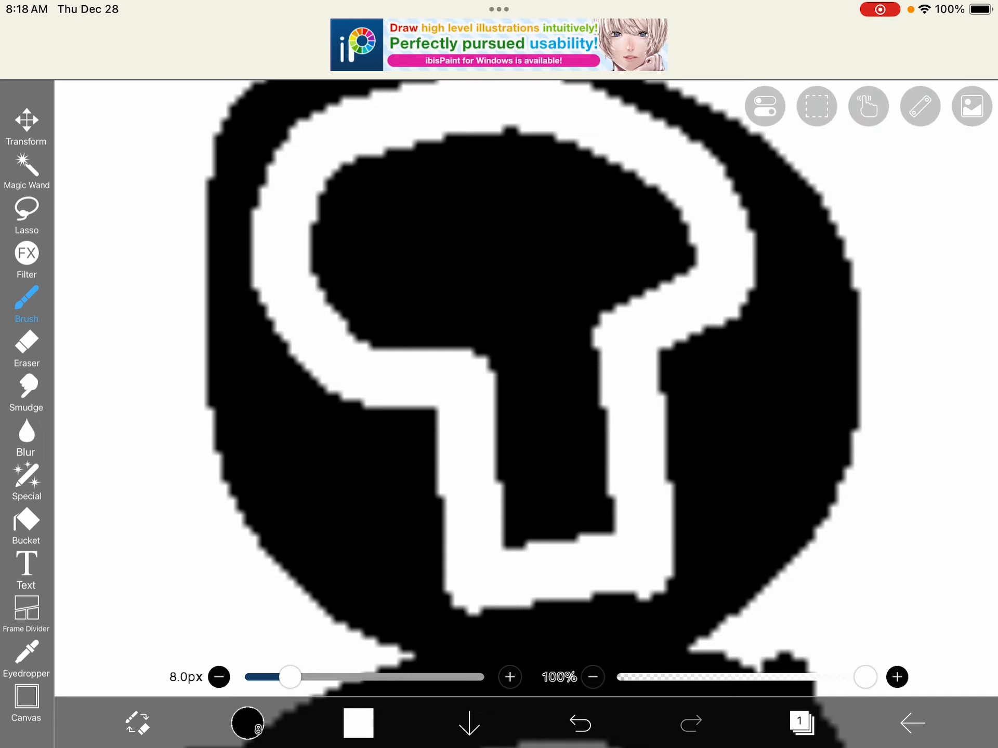
Fill the face white, then add black dot eyes, nostrils and a smile, undoing a misplaced eye.
{"action": "left_click", "coordinate": [25, 523]}
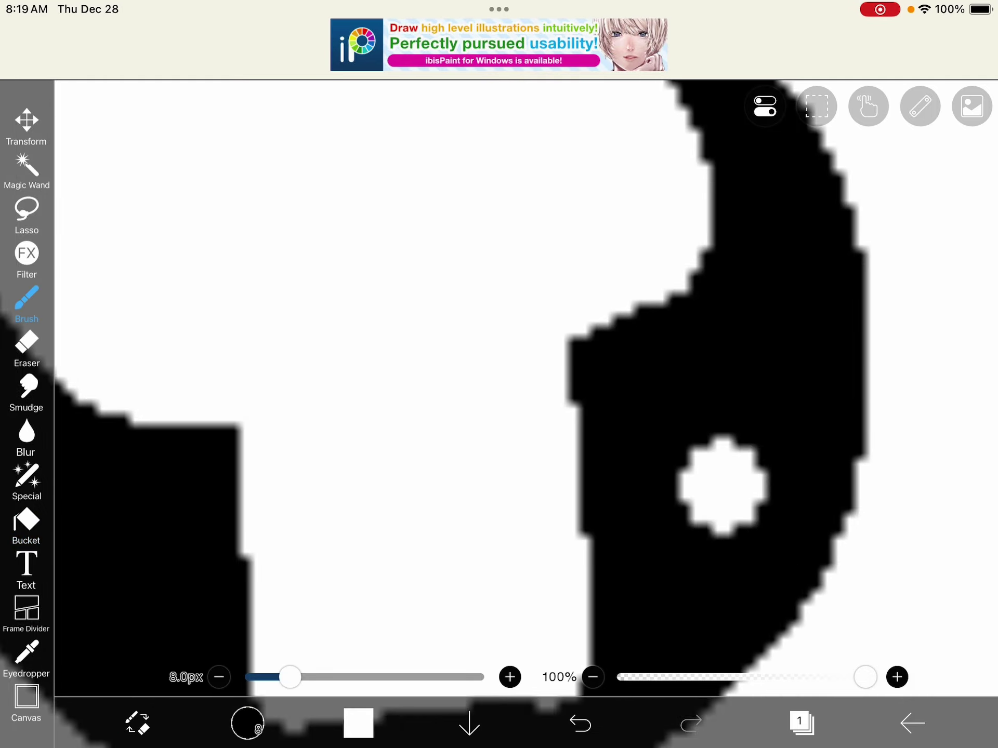
{"action": "left_click", "coordinate": [581, 738]}
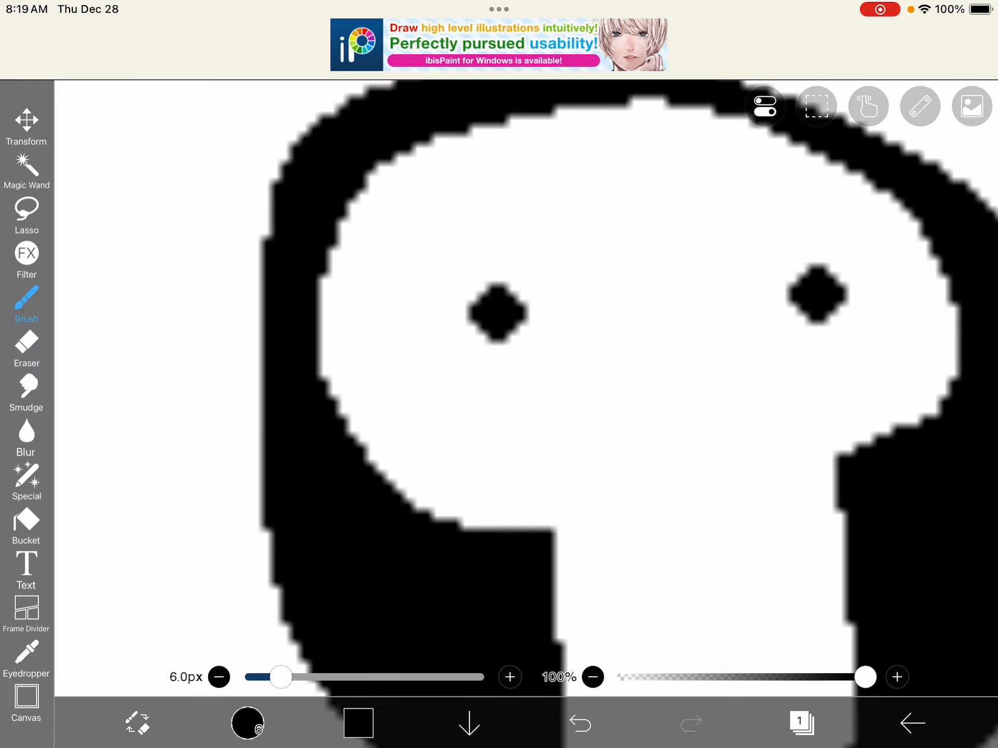
{"action": "left_click", "coordinate": [581, 724]}
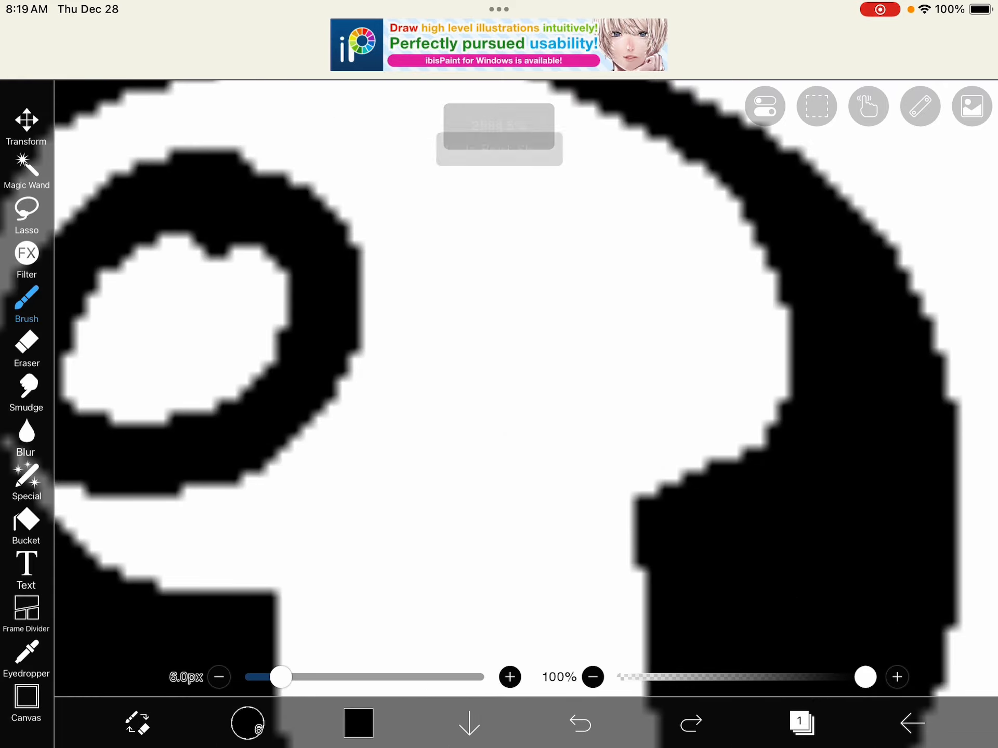
{"action": "left_click", "coordinate": [580, 724]}
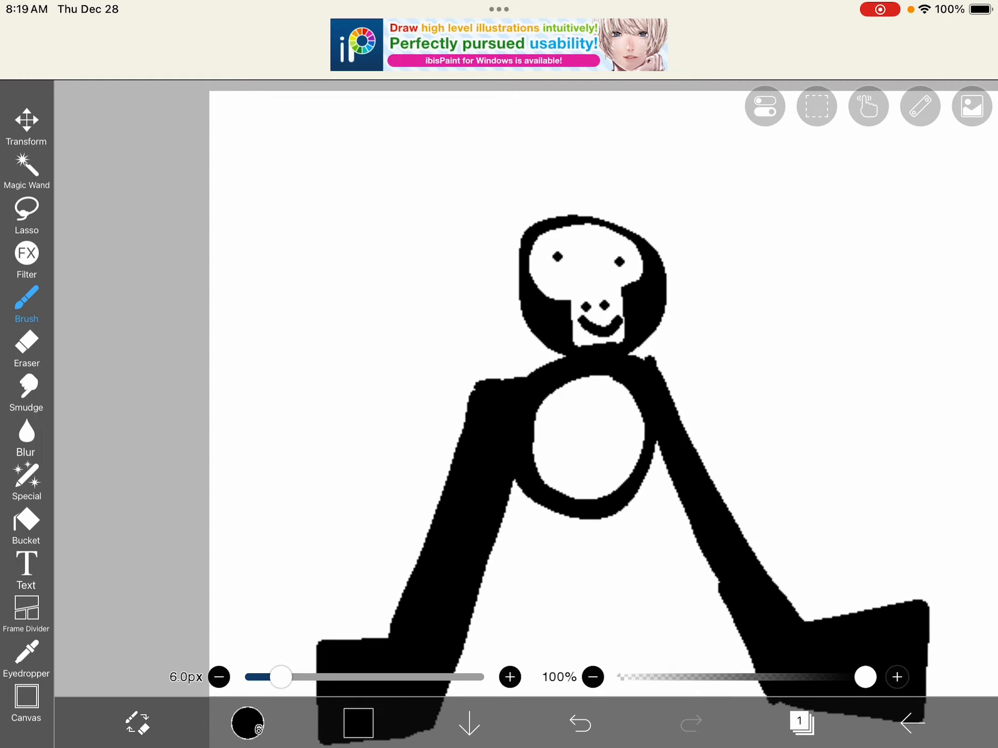
Draw a wide-brimmed cyan sun hat over the gorilla's head and colour it in.
{"action": "left_click", "coordinate": [251, 726]}
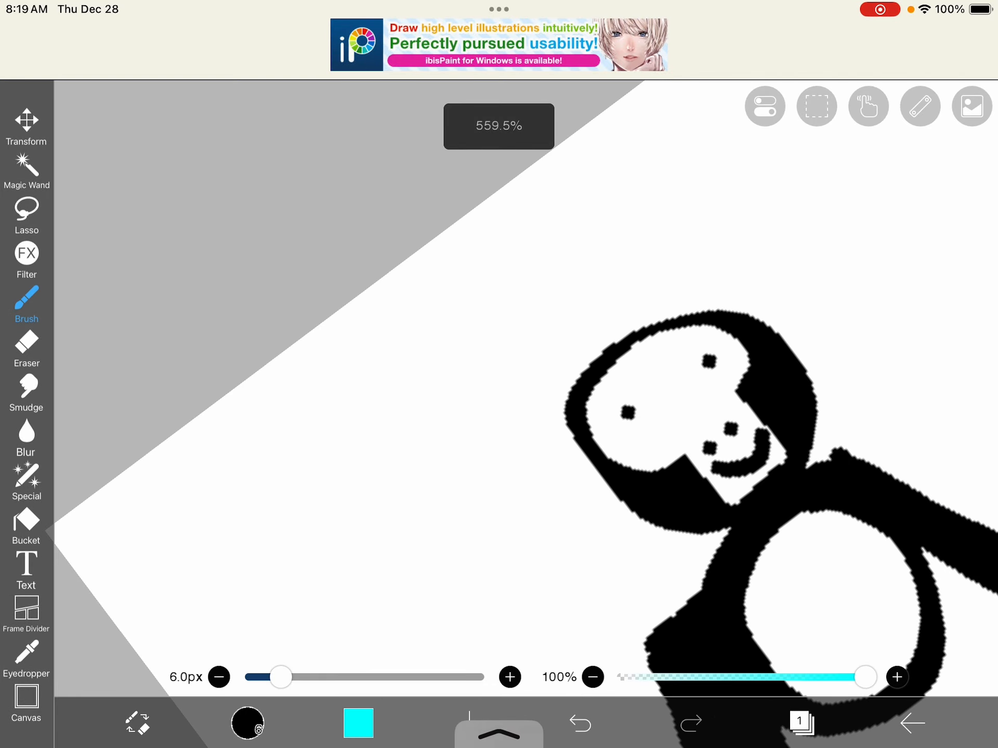
{"action": "left_click_drag", "start_coordinate": [438, 522], "coordinate": [795, 236]}
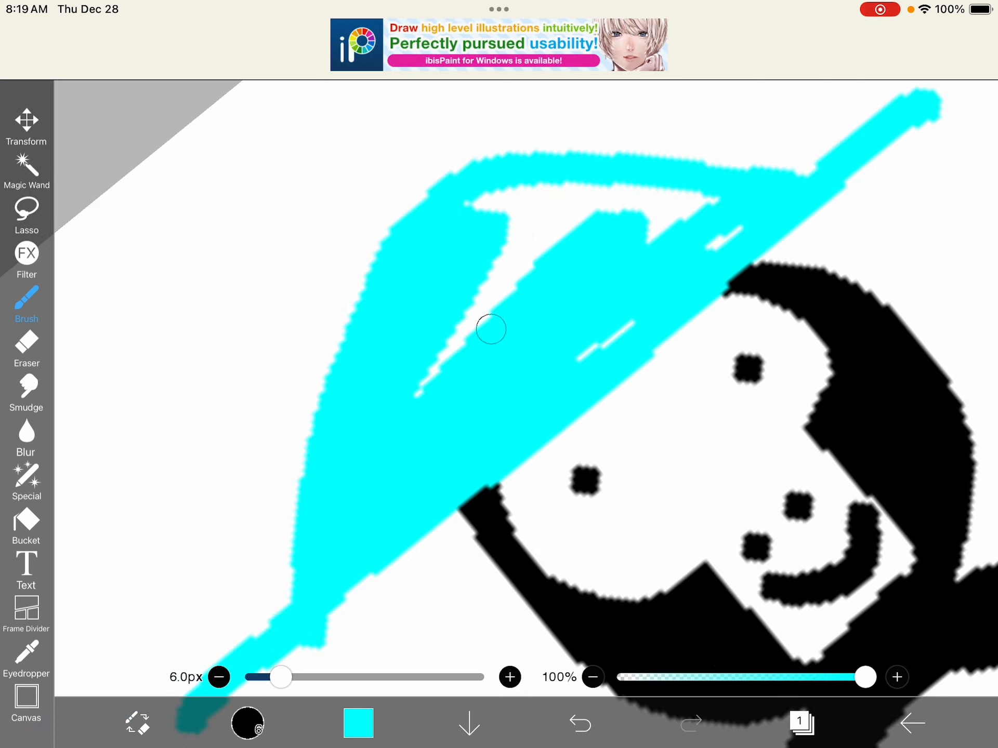
{"action": "left_click_drag", "start_coordinate": [490, 330], "coordinate": [749, 220]}
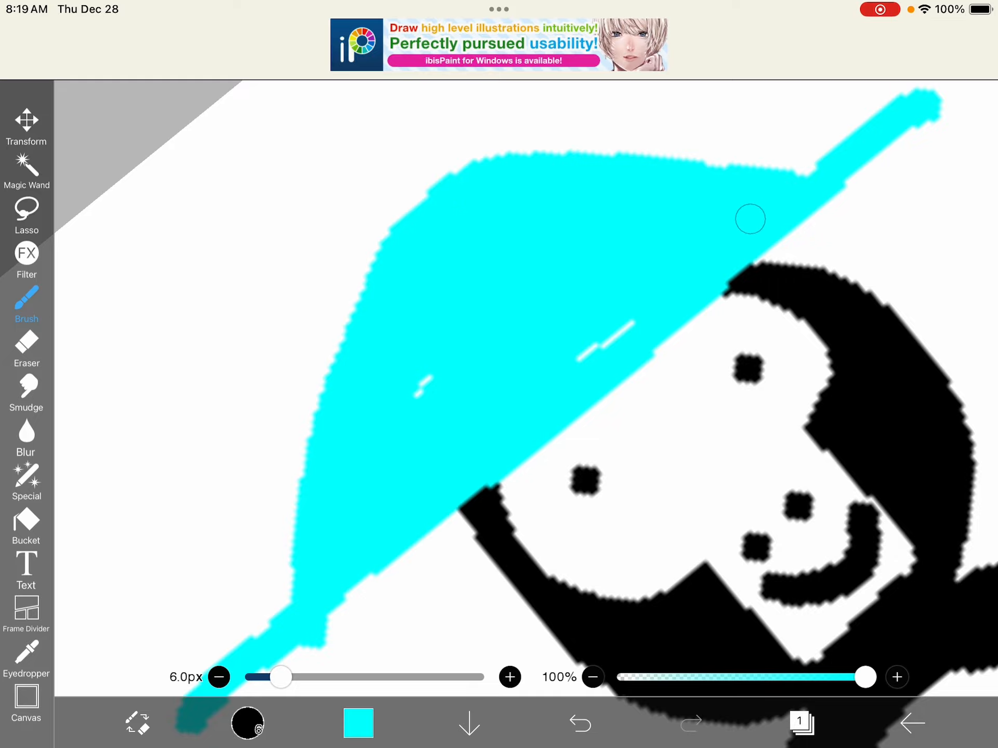